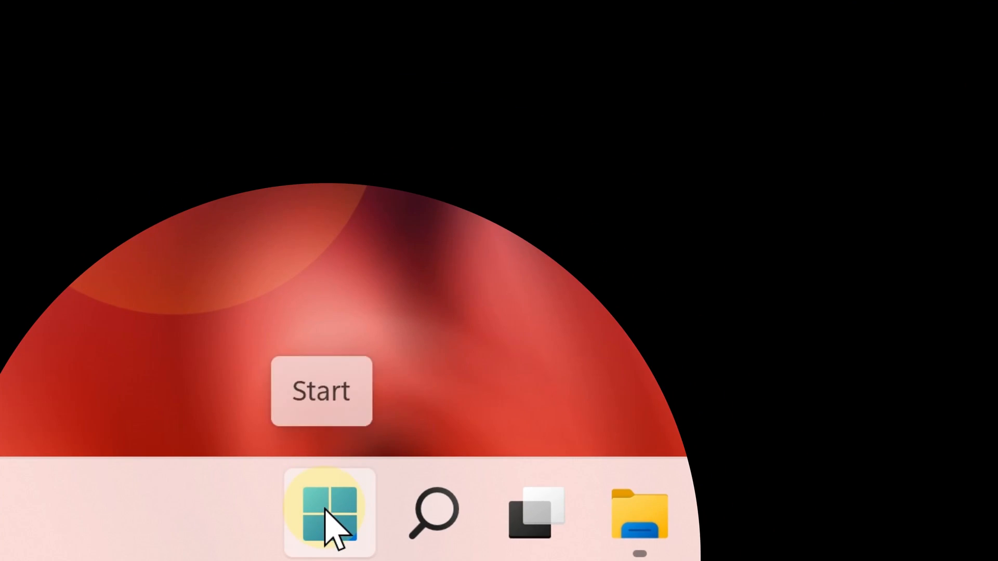
Launch Device Manager from the Start button's quick link menu
{"action": "right_click", "coordinate": [329, 513]}
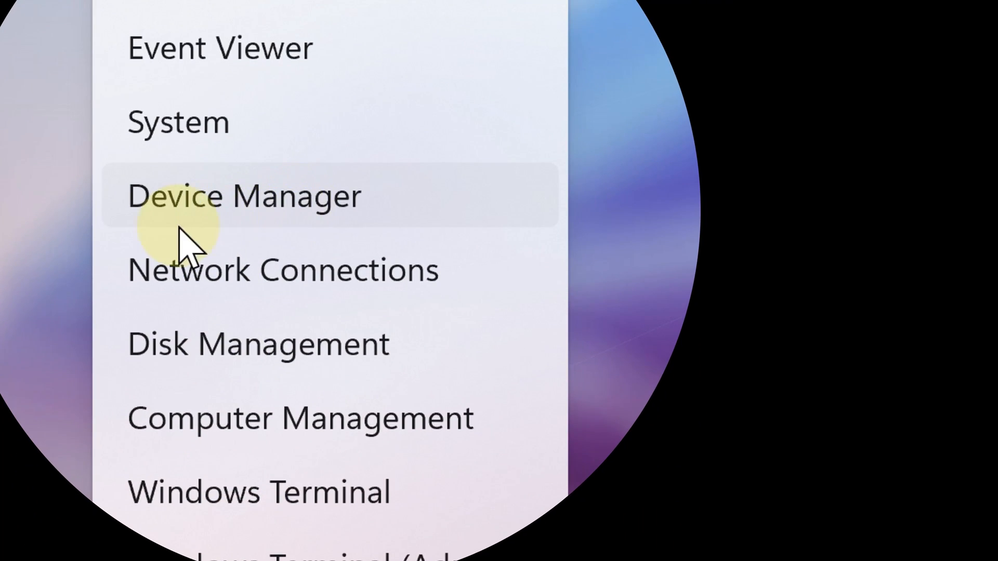
{"action": "left_click", "coordinate": [243, 195]}
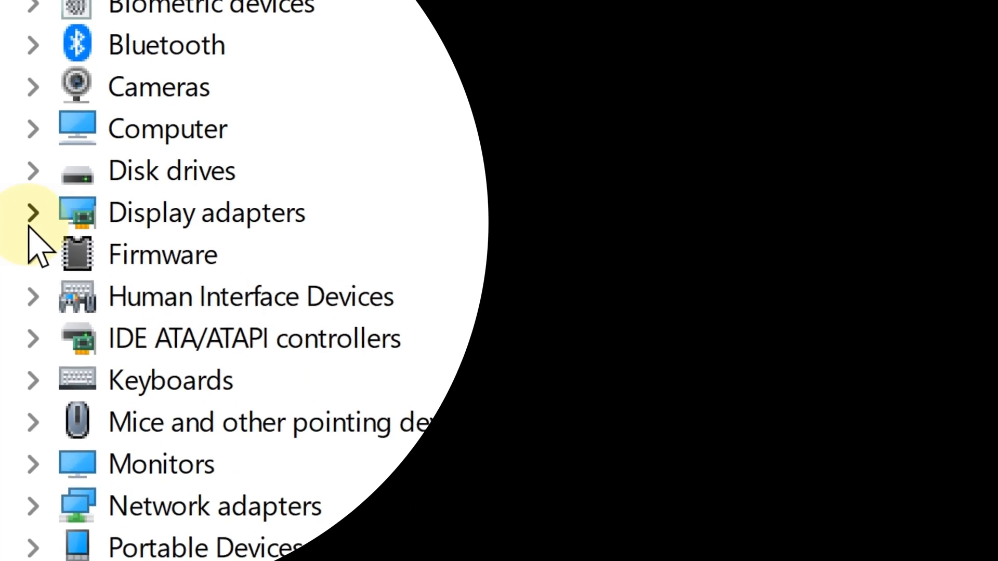
Expand Display adapters and show the context menu for NVIDIA GeForce GTX 1660 Ti
{"action": "left_click", "coordinate": [34, 212]}
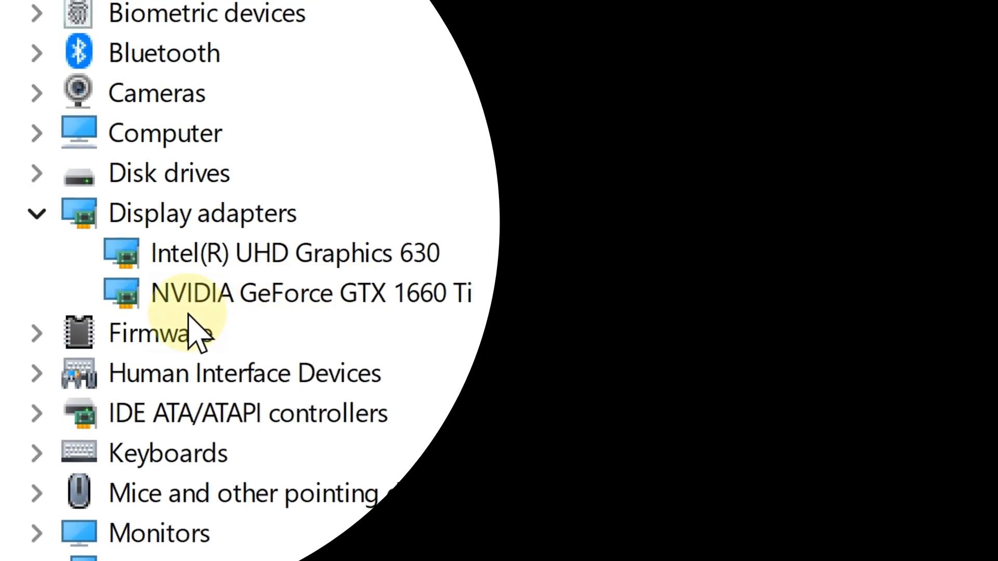
{"action": "scroll", "scroll_direction": "down", "scroll_amount": 3}
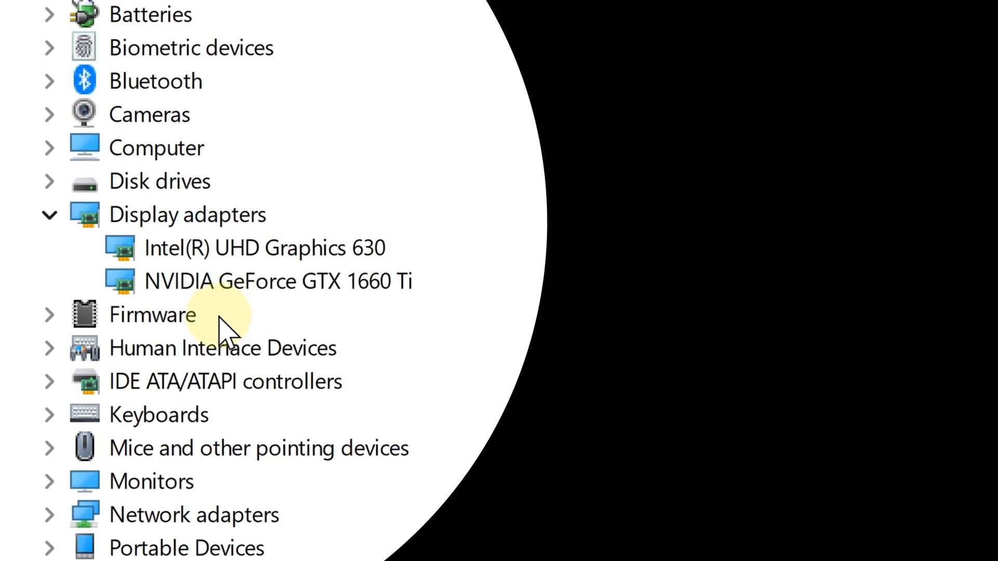
{"action": "scroll", "scroll_direction": "up", "scroll_amount": 3}
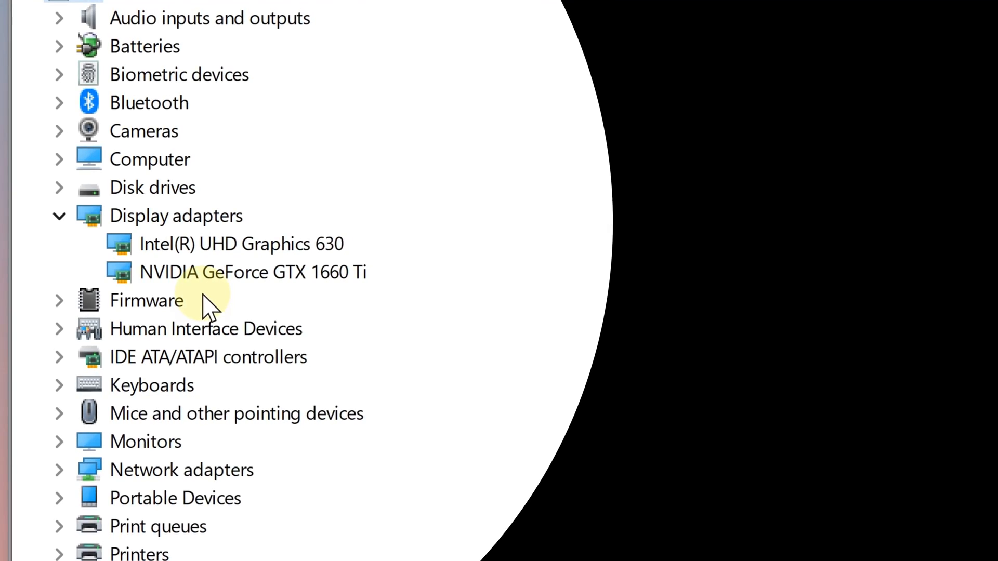
{"action": "right_click", "coordinate": [252, 272]}
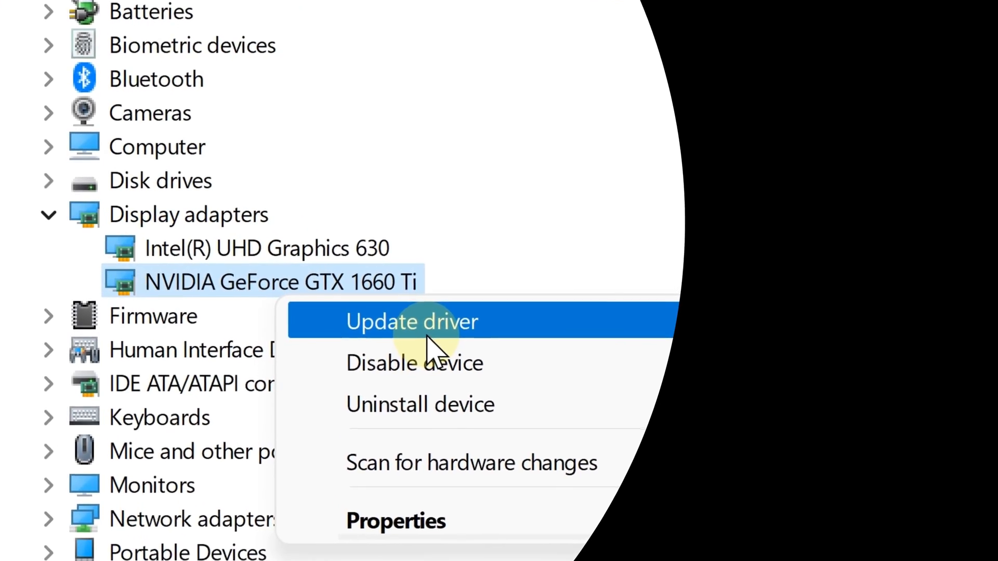
Start Update driver for the GTX 1660 Ti, cancel the search dialog and close Device Manager
{"action": "left_click", "coordinate": [413, 321]}
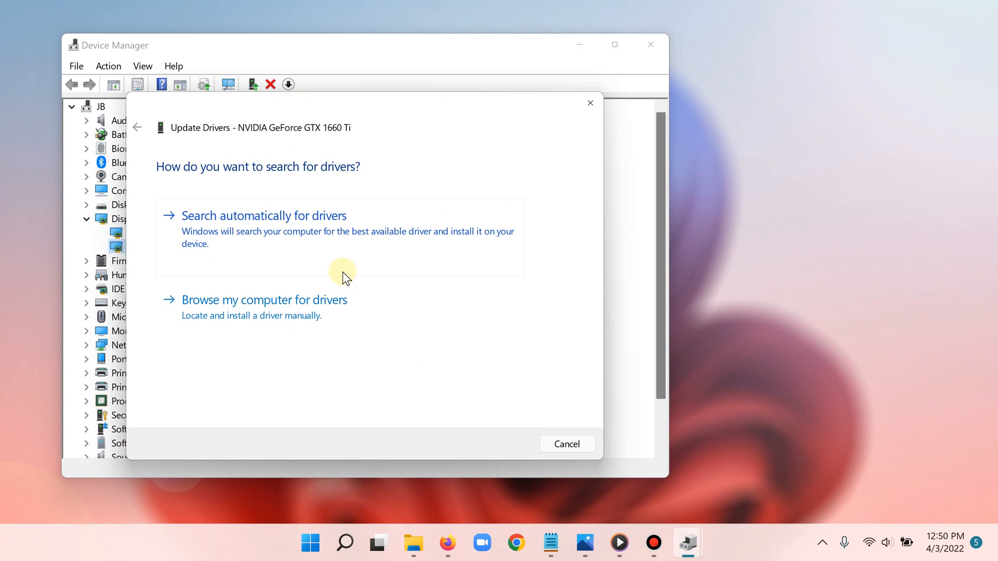
{"action": "mouse_move", "coordinate": [282, 231]}
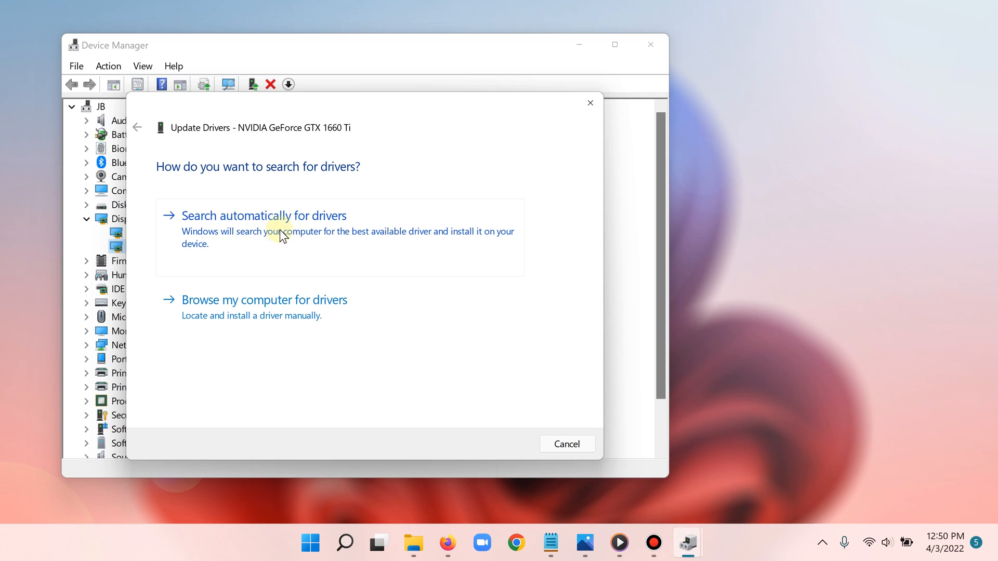
{"action": "mouse_move", "coordinate": [580, 120]}
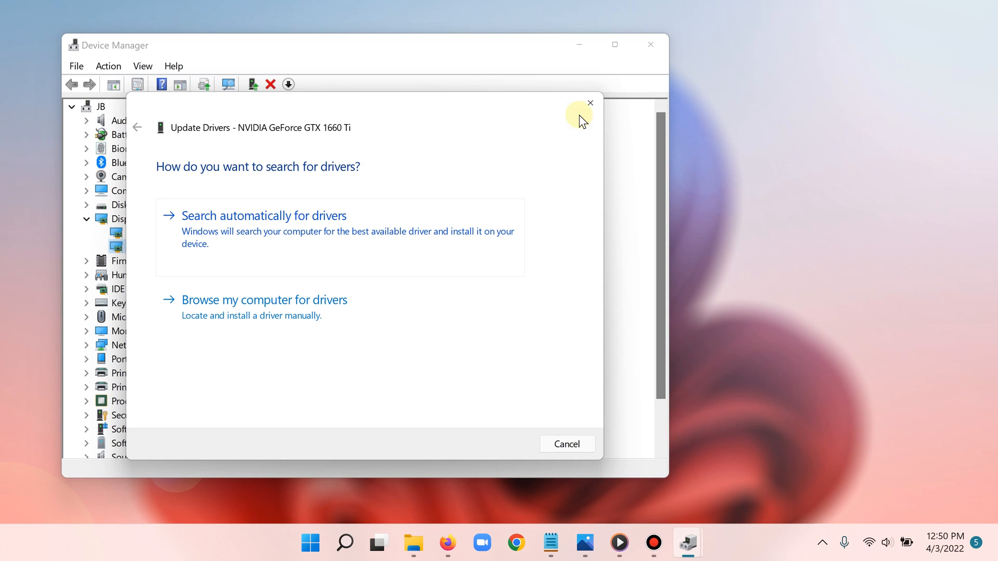
{"action": "left_click", "coordinate": [589, 103]}
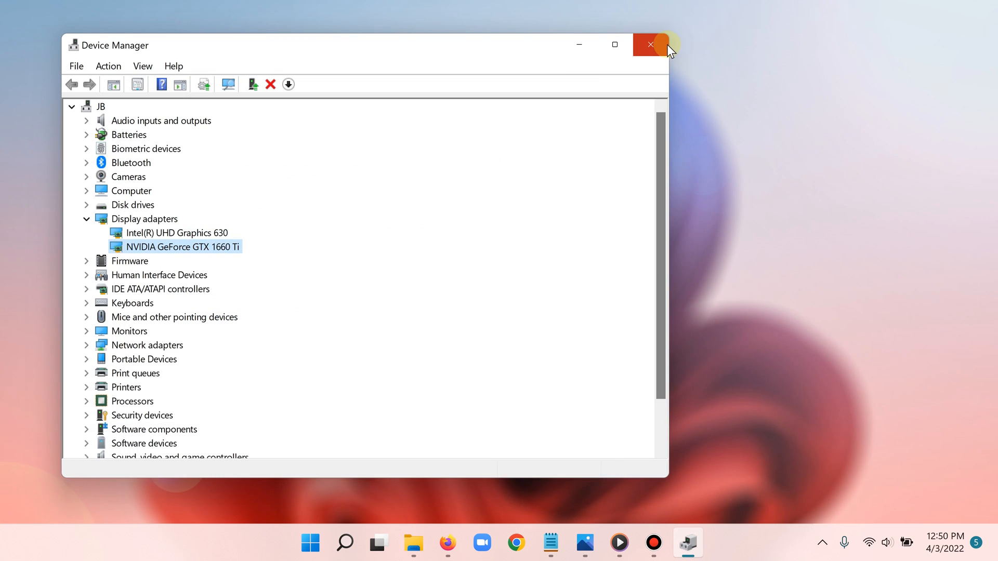
{"action": "left_click", "coordinate": [650, 45]}
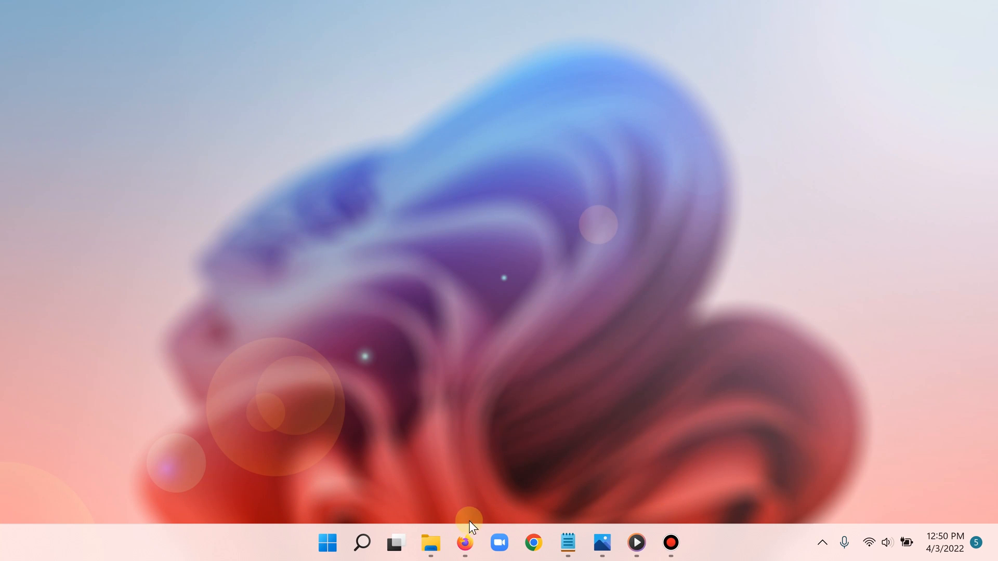
{"action": "mouse_move", "coordinate": [465, 543]}
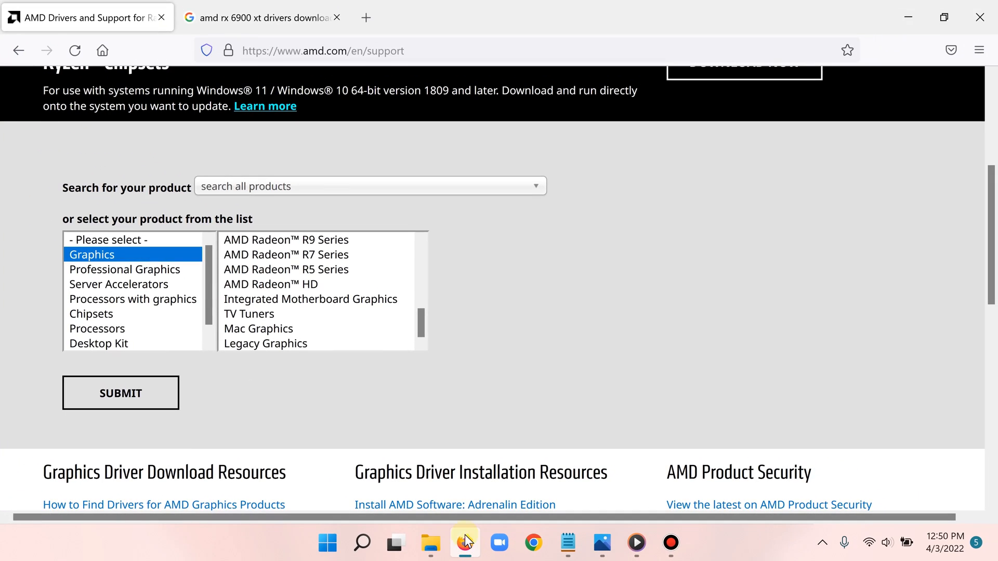
Scroll the AMD Drivers and Support page up to the Auto-Detect and Install heading
{"action": "scroll", "scroll_direction": "up", "scroll_amount": 3}
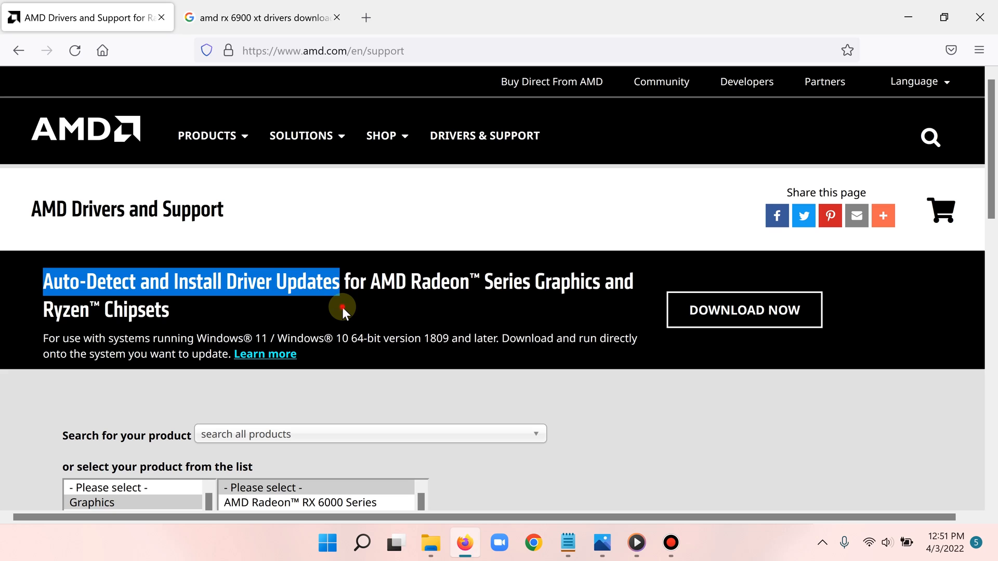
{"action": "scroll", "scroll_direction": "down", "scroll_amount": 3}
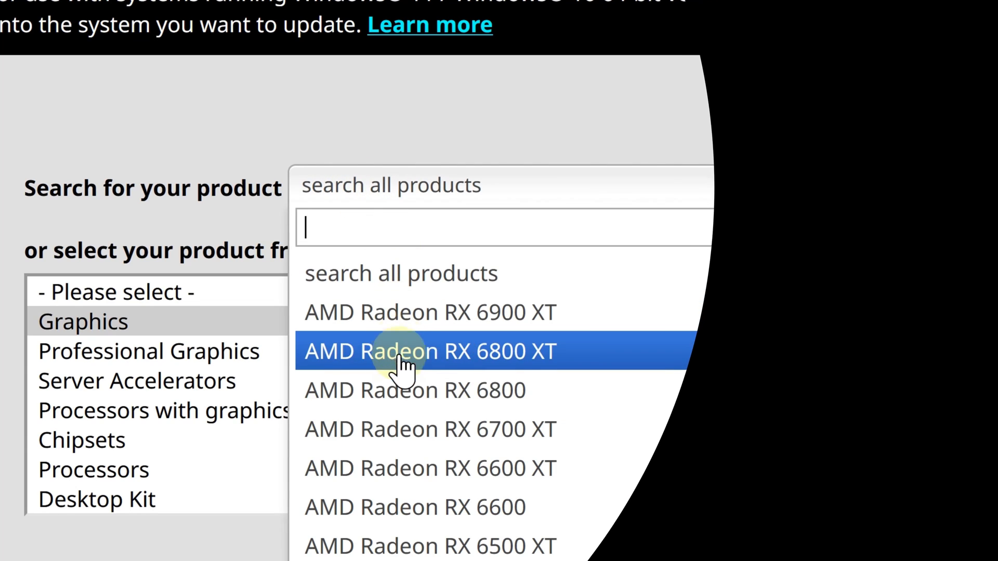
{"action": "scroll", "scroll_direction": "down", "scroll_amount": 3}
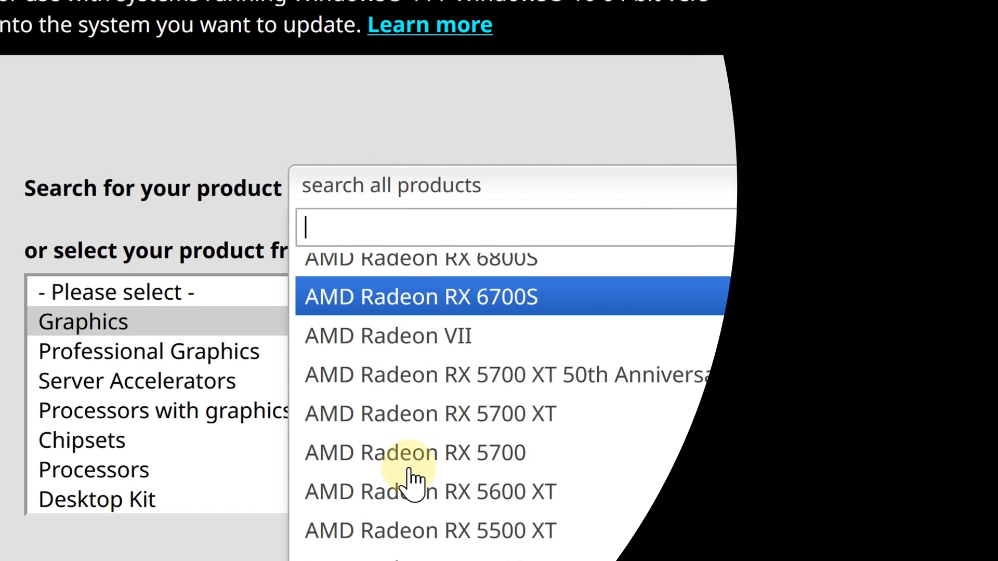
{"action": "left_click", "coordinate": [84, 321]}
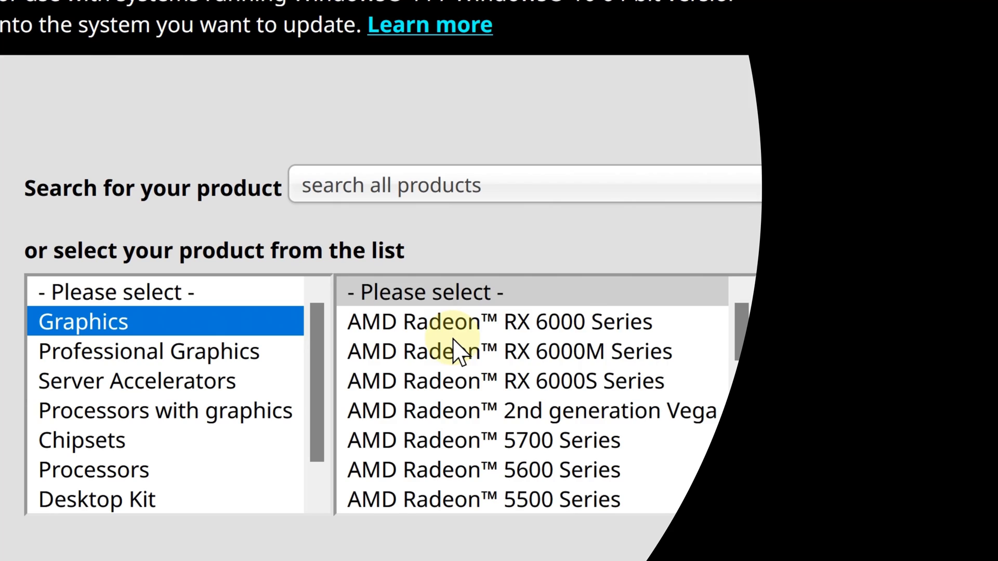
{"action": "scroll", "scroll_direction": "down", "scroll_amount": 3}
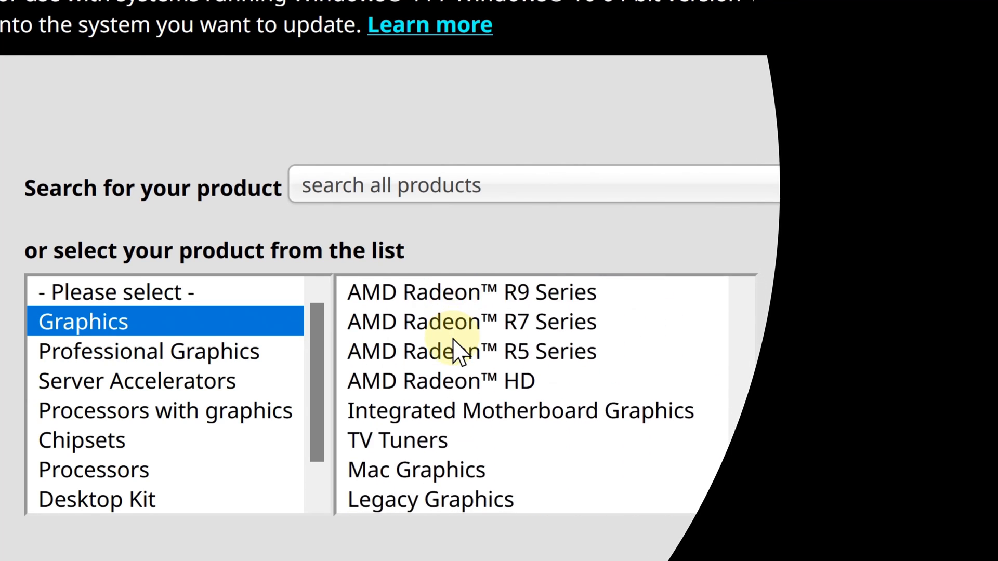